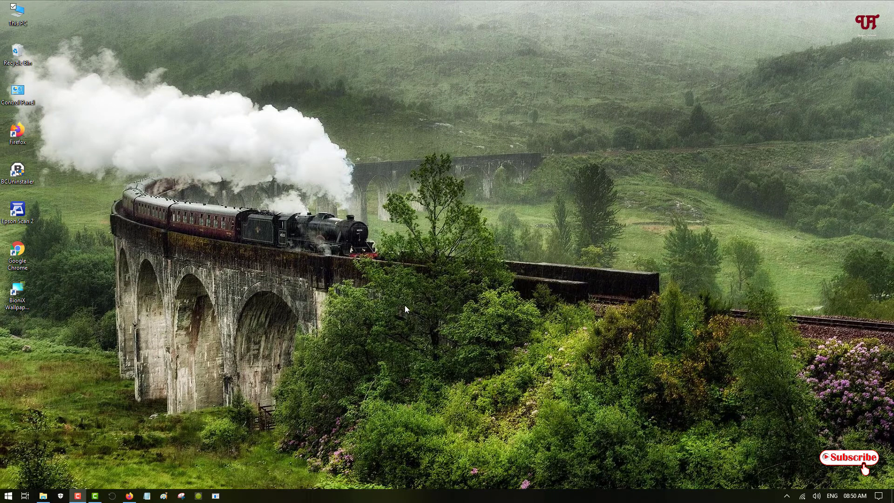
mouse_move(446, 246)
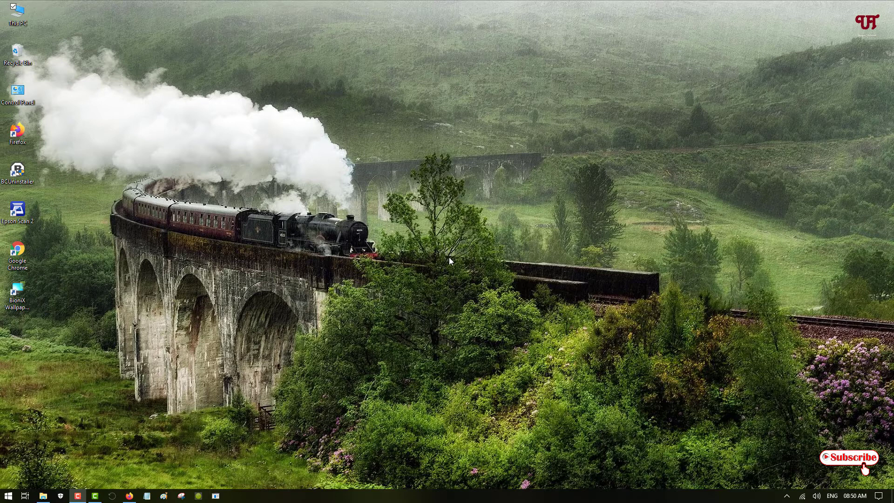
mouse_move(452, 264)
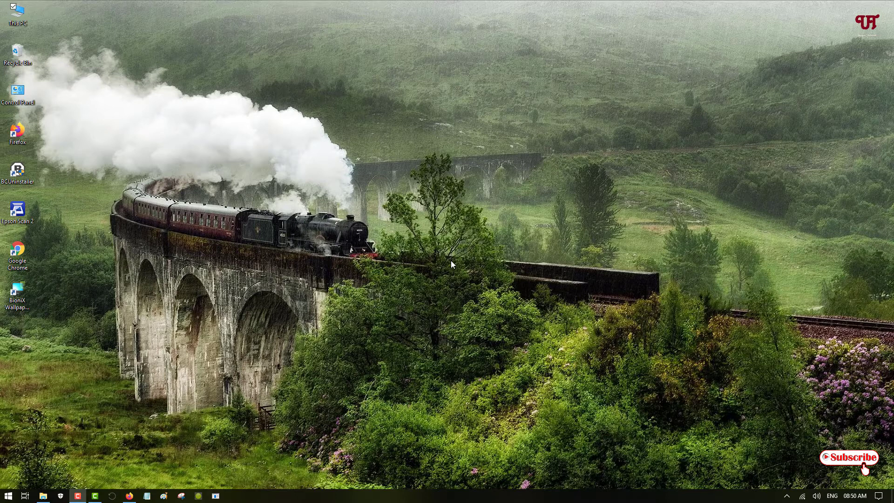
mouse_move(156, 412)
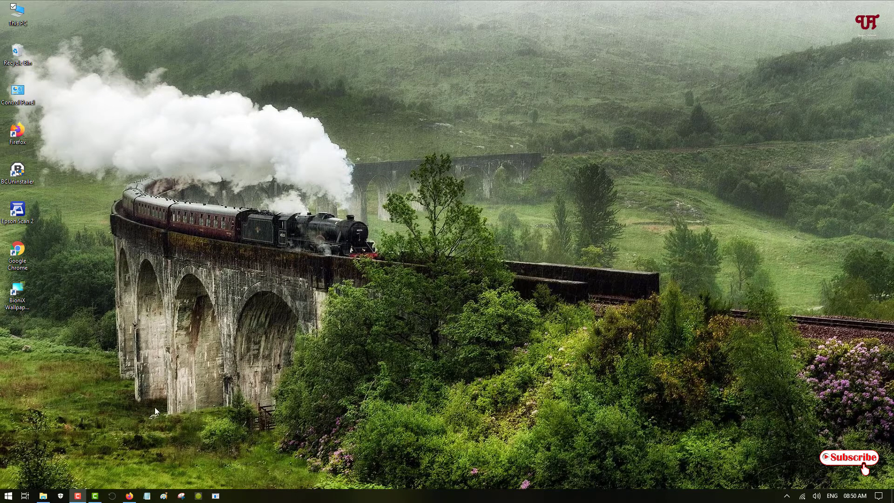
- Open background-waterfall.gif from the Downloads folder in Photos
click(42, 496)
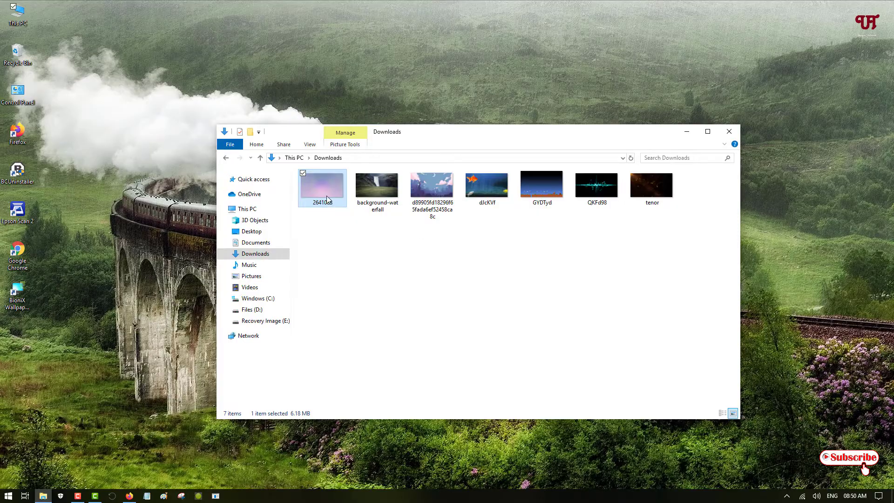
double_click(378, 186)
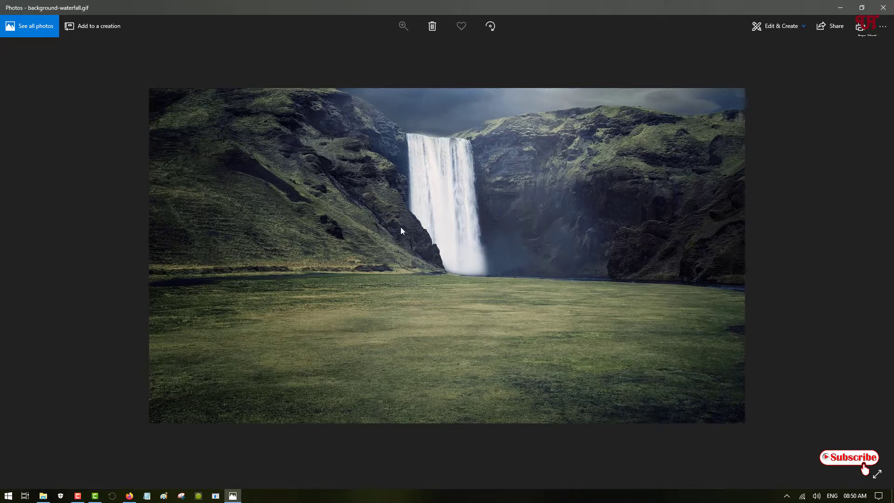
- Set the purple rings GIF 2641088 as the desktop background from Photos
right_click(401, 231)
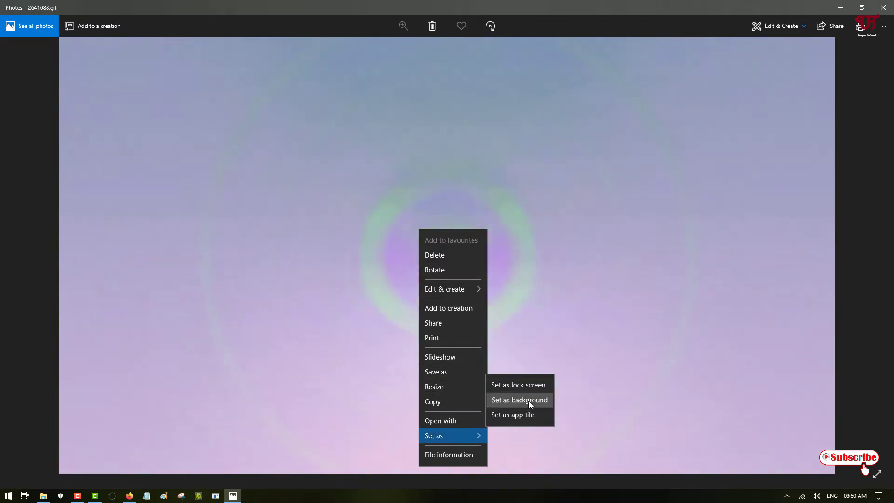
click(518, 400)
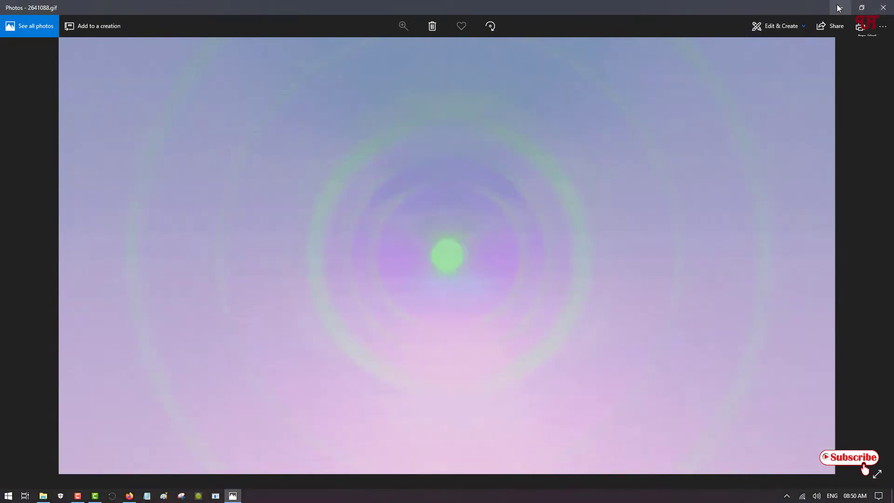
- Close Photos to reveal the purple rings image as the desktop wallpaper
click(884, 8)
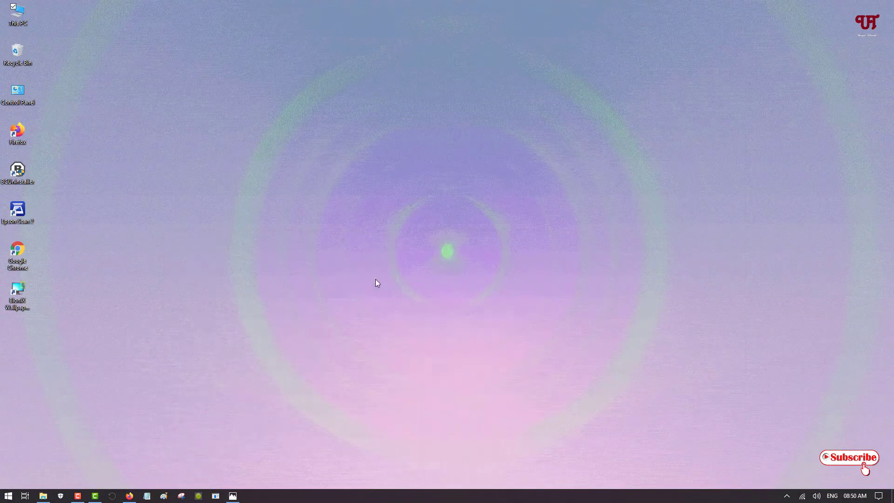
mouse_move(409, 277)
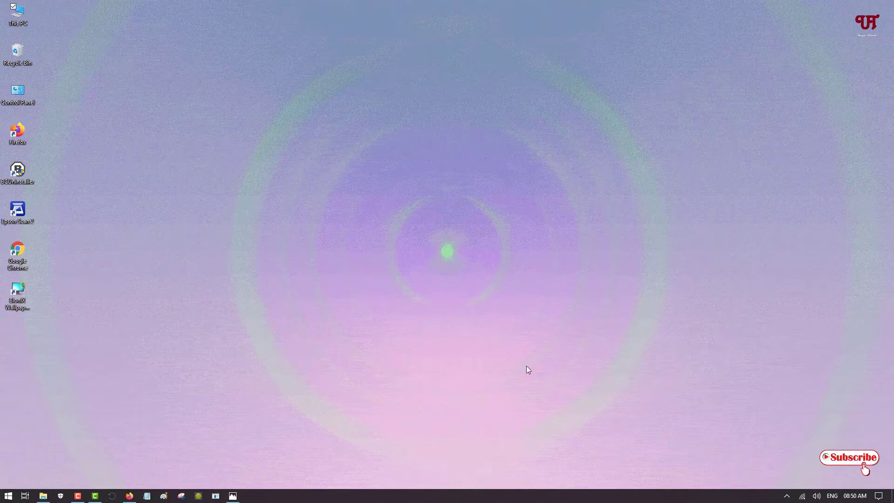
mouse_move(470, 298)
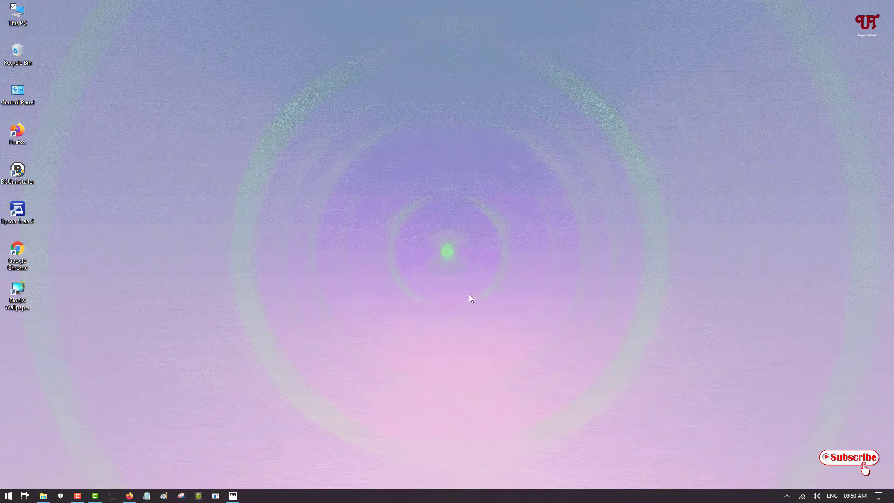
mouse_move(562, 323)
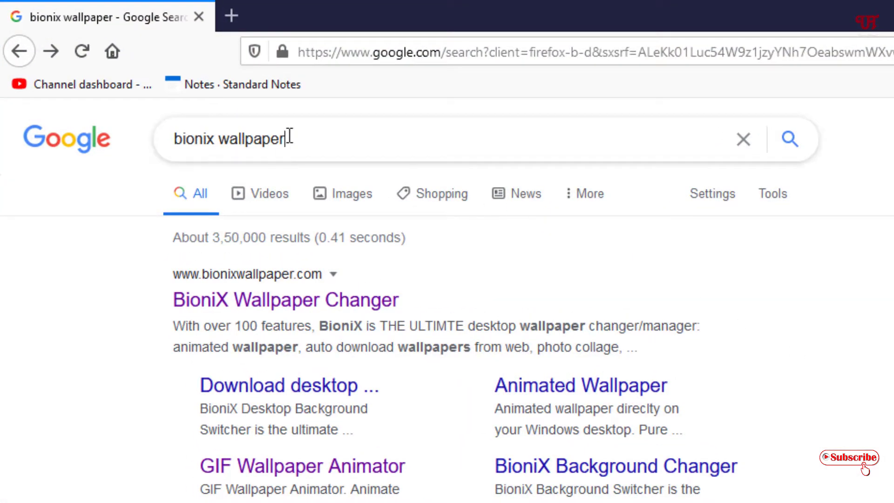
- Search Google for bionix wallpaper and open the BioniX Wallpaper Changer site
click(231, 139)
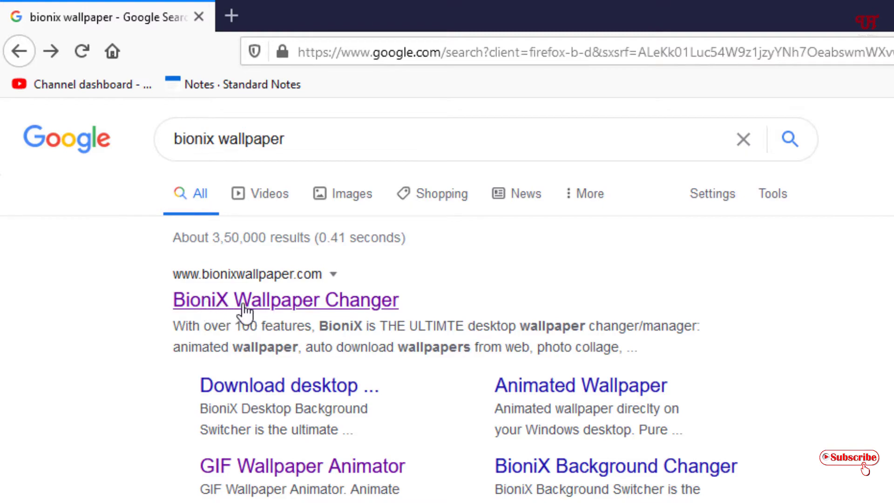
mouse_move(194, 285)
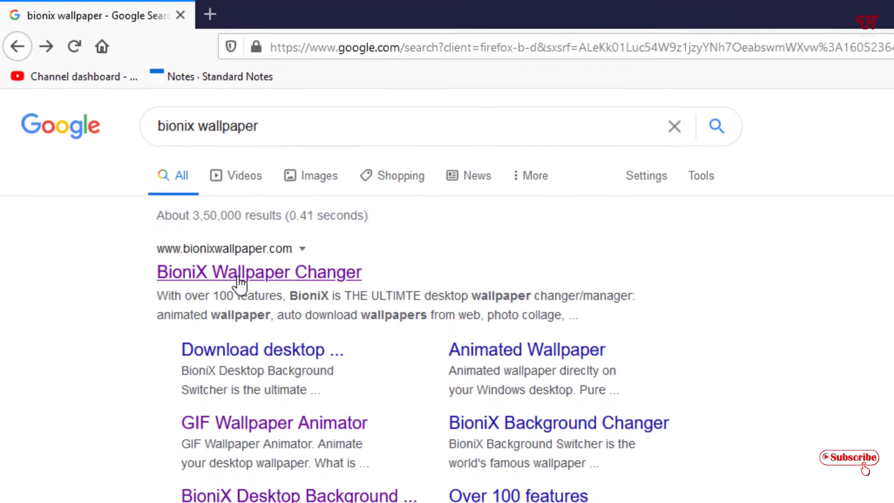
click(258, 272)
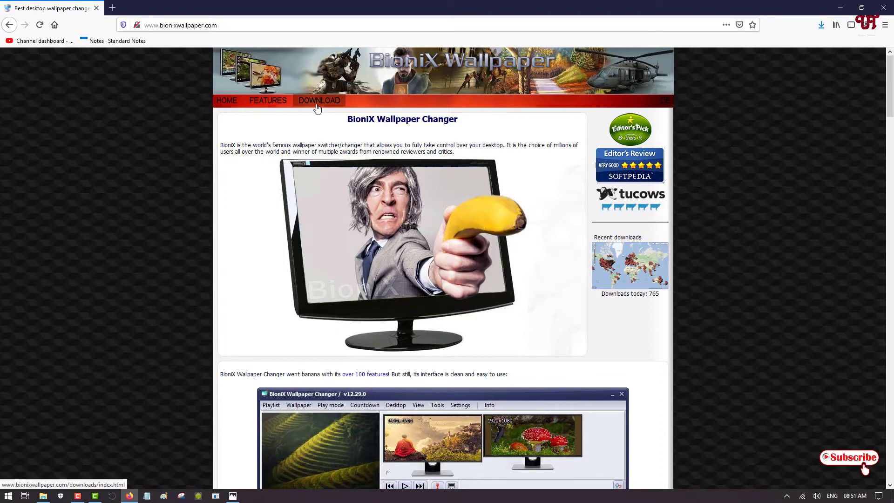
- Go to the site's Download page and scroll through the listed wallpaper tools
click(320, 100)
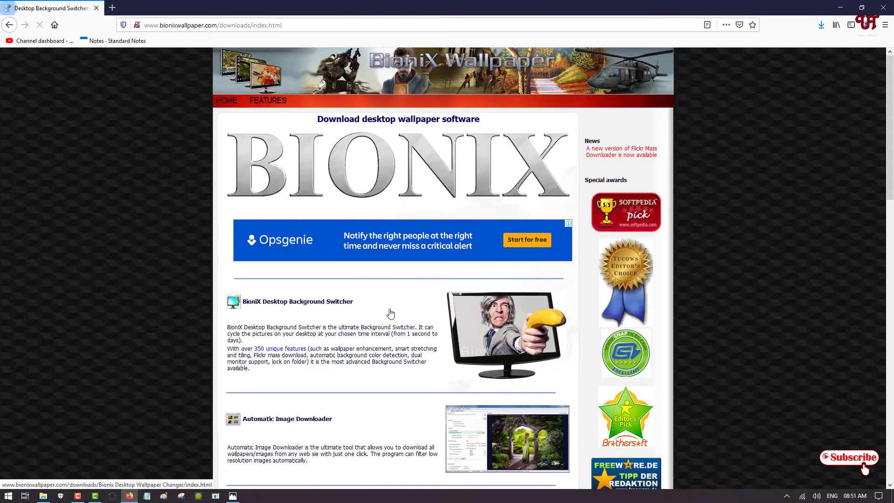
scroll(down, 3)
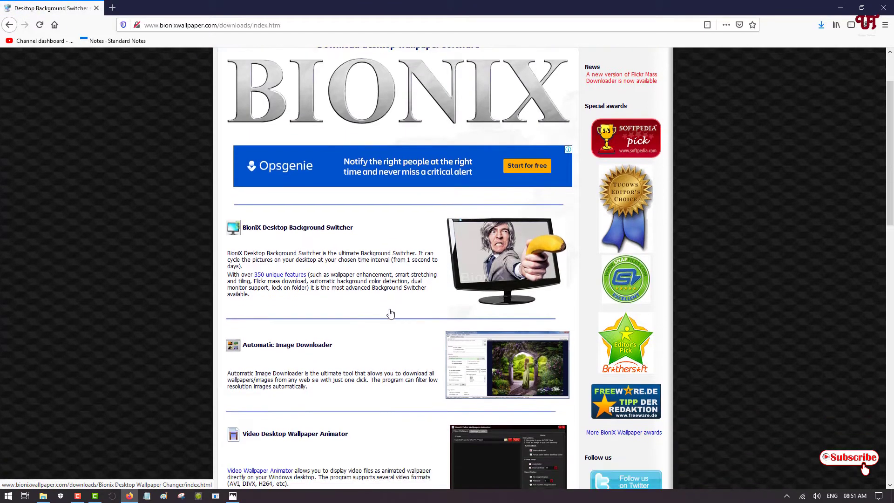
scroll(down, 3)
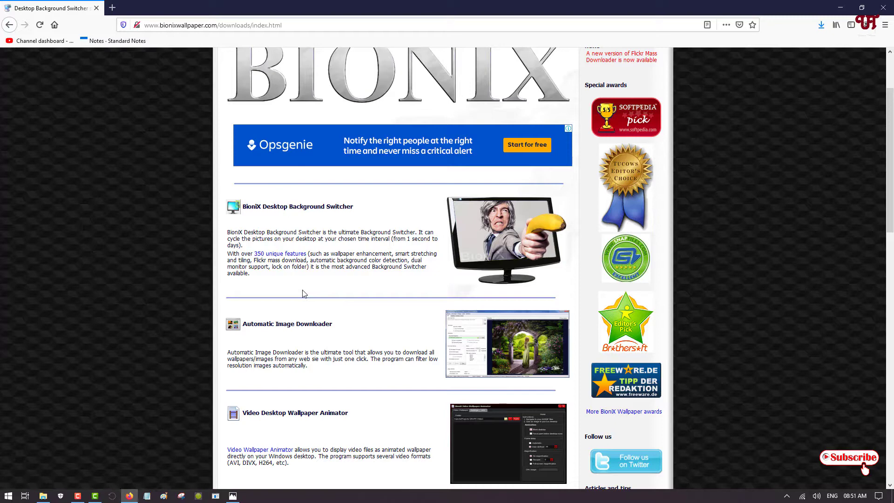
scroll(down, 3)
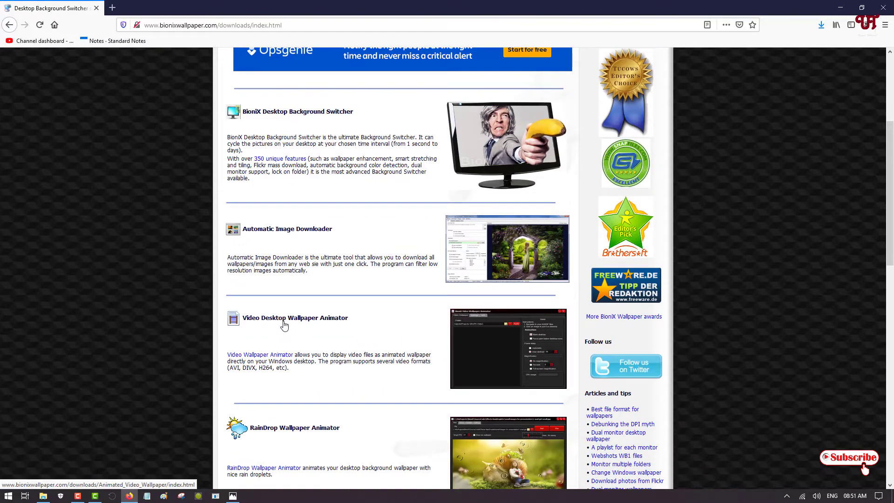
scroll(down, 3)
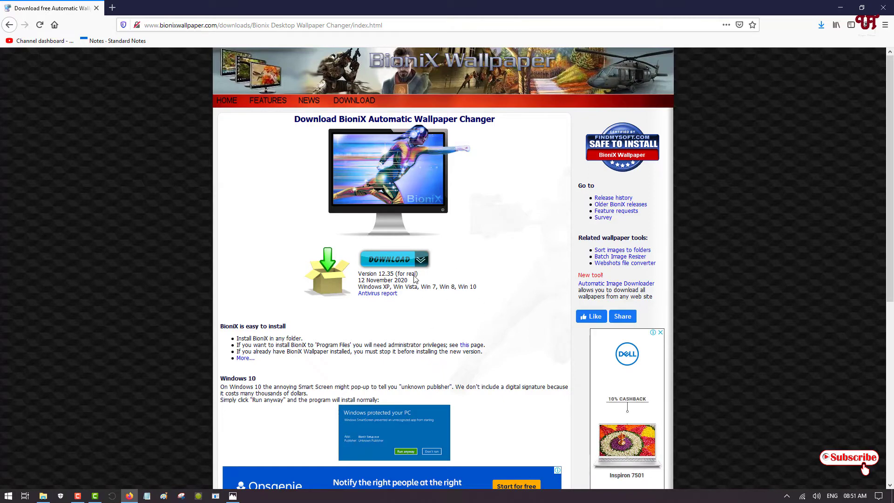
mouse_move(450, 318)
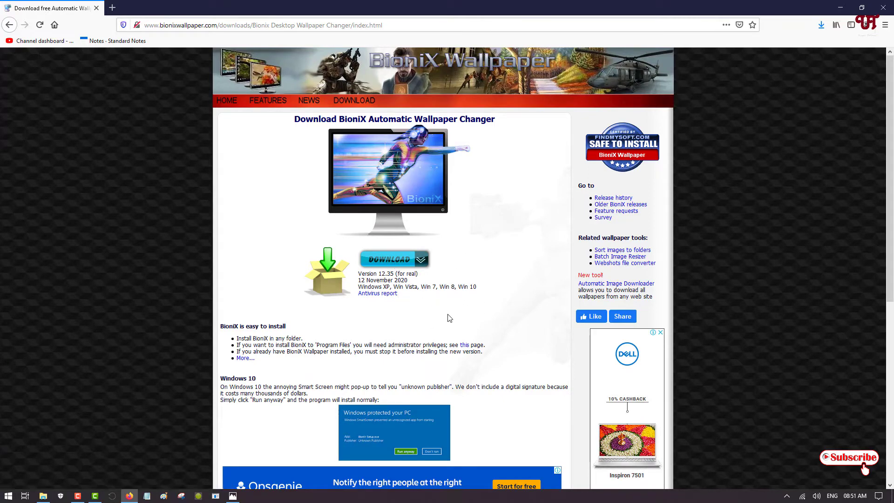
mouse_move(499, 298)
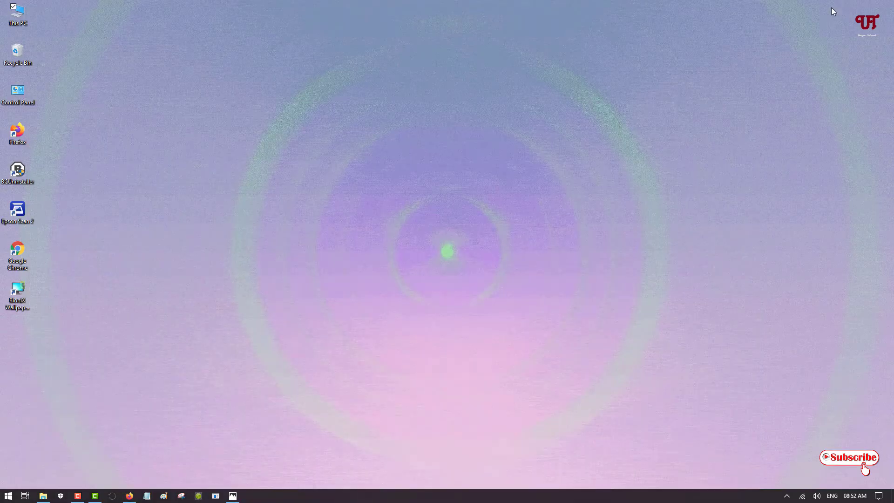
mouse_move(291, 341)
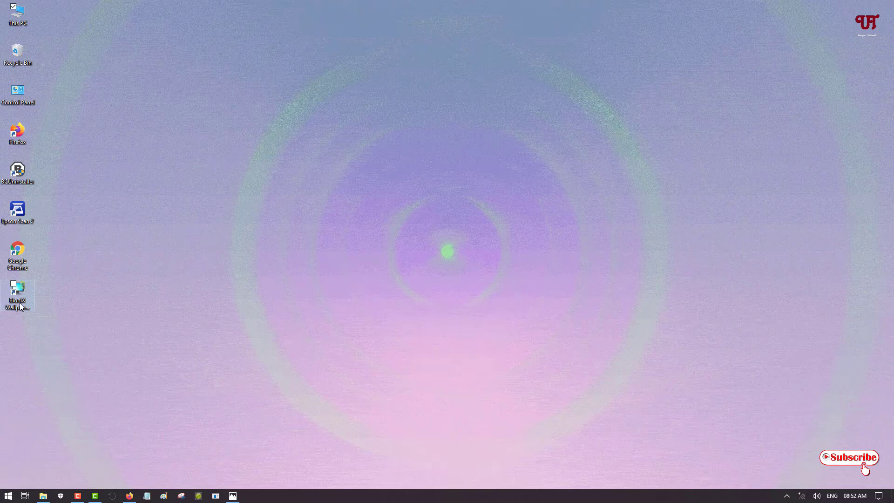
- Launch BioniX Wallpaper Changer from its desktop shortcut
double_click(18, 290)
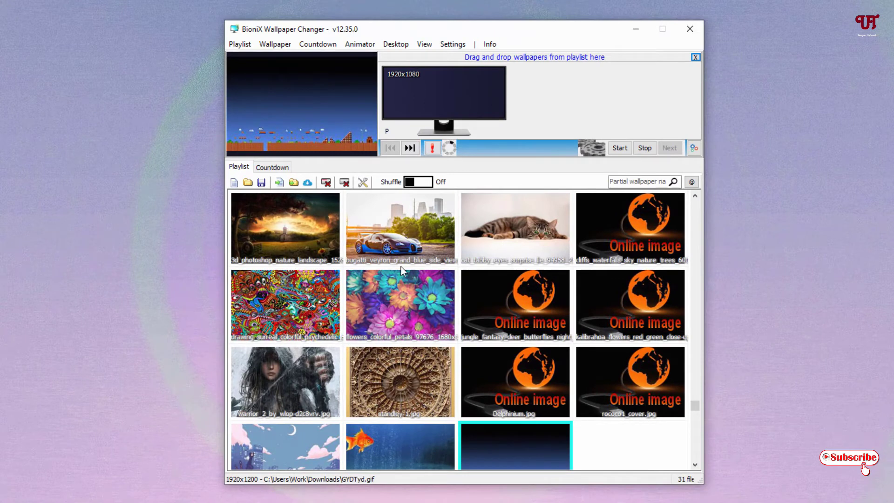
mouse_move(525, 280)
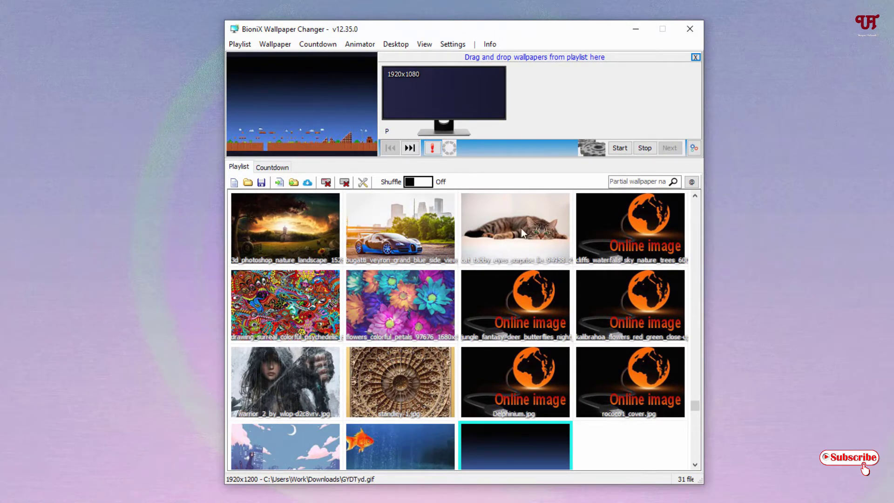
mouse_move(433, 331)
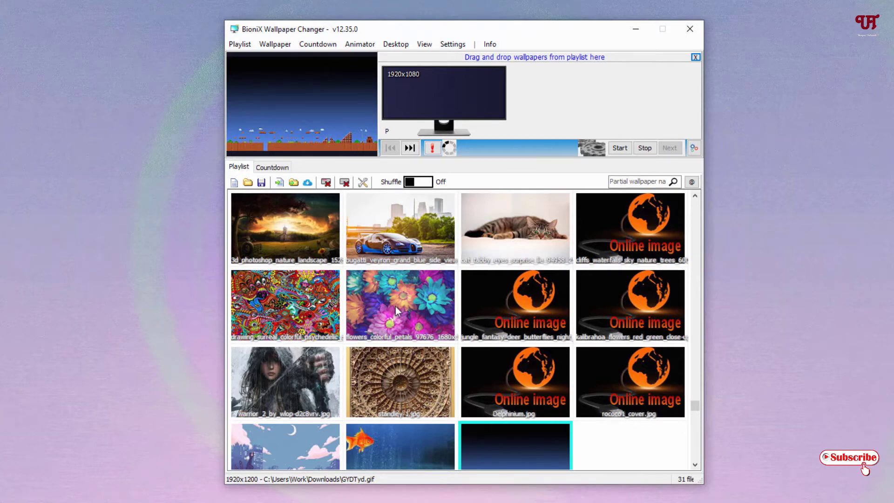
mouse_move(456, 264)
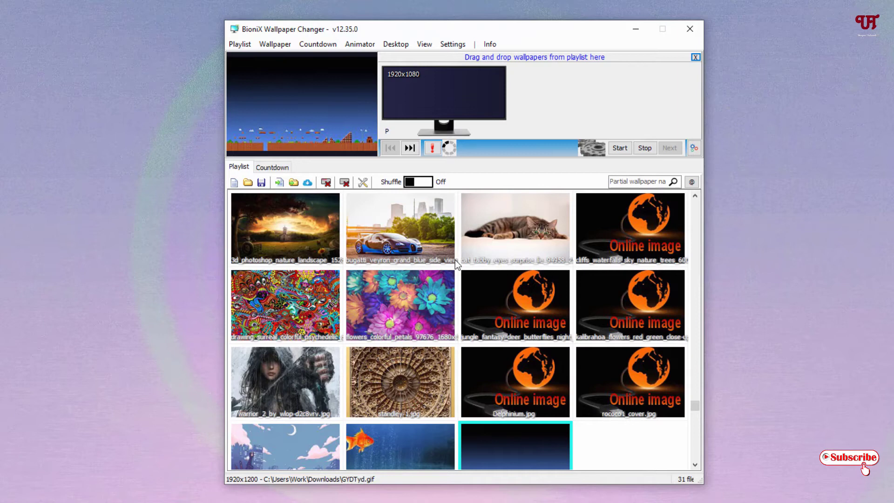
mouse_move(349, 438)
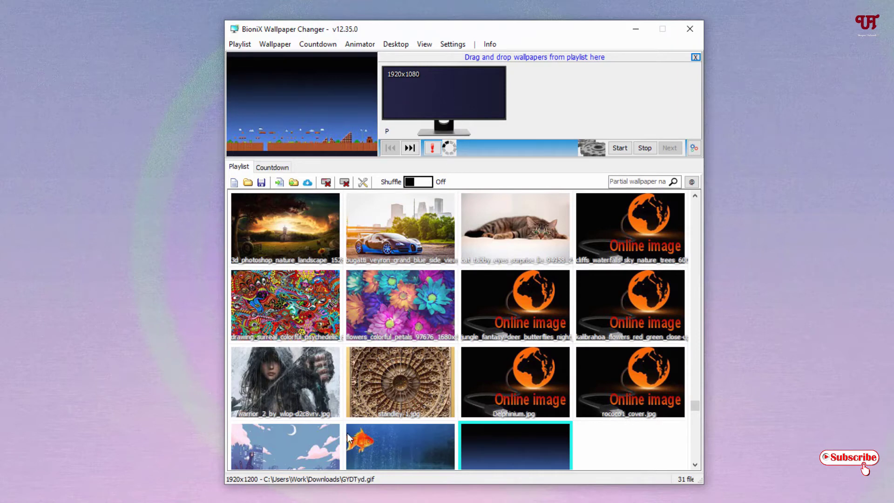
mouse_move(269, 440)
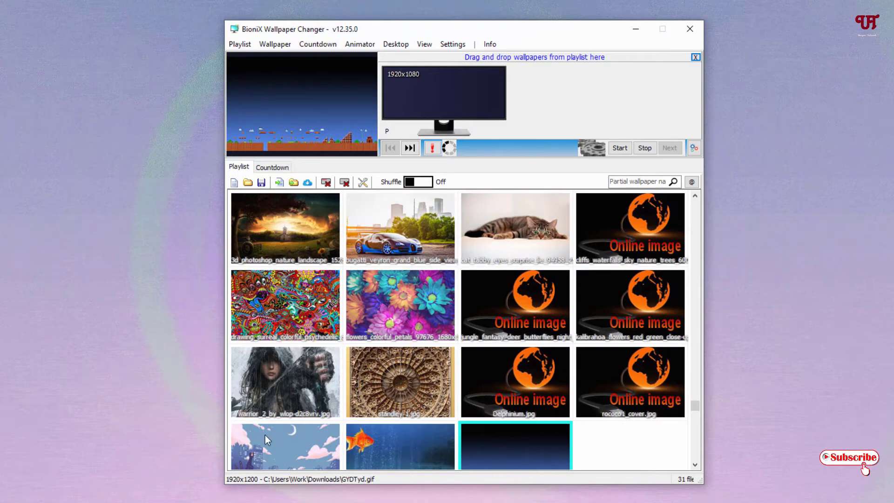
mouse_move(301, 233)
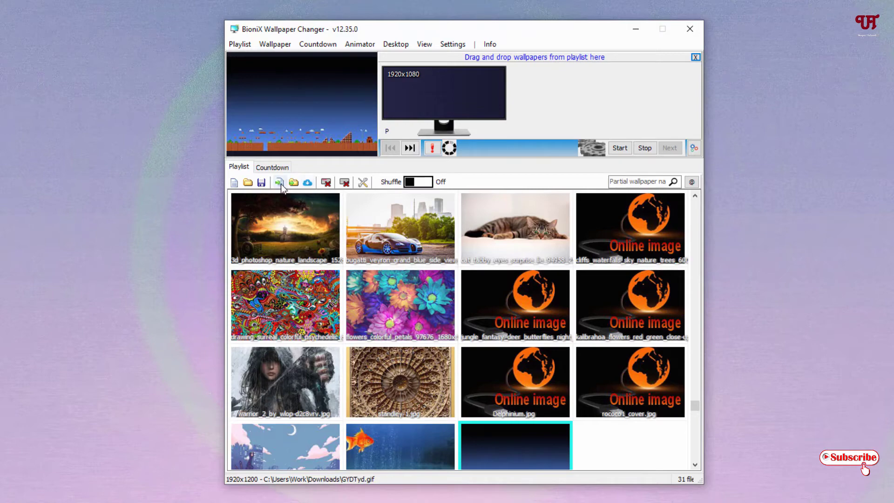
- Open the Add wallpapers to playlist dialog on the Downloads folder
click(279, 182)
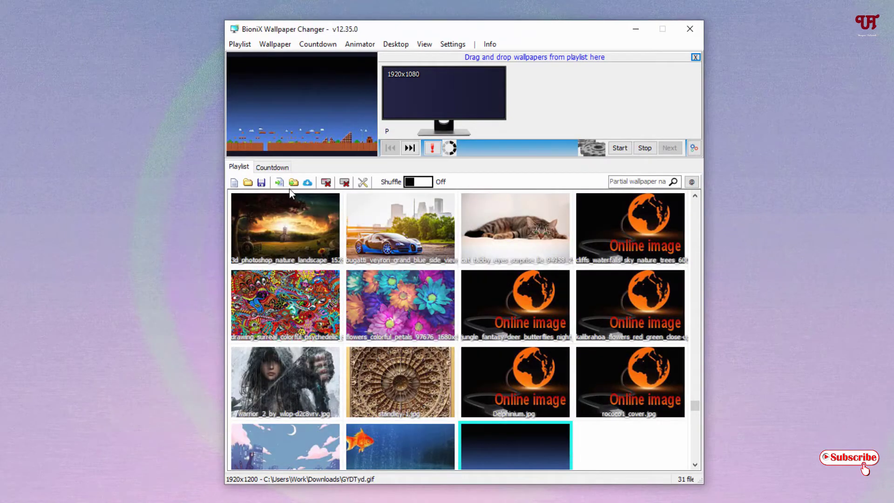
click(294, 181)
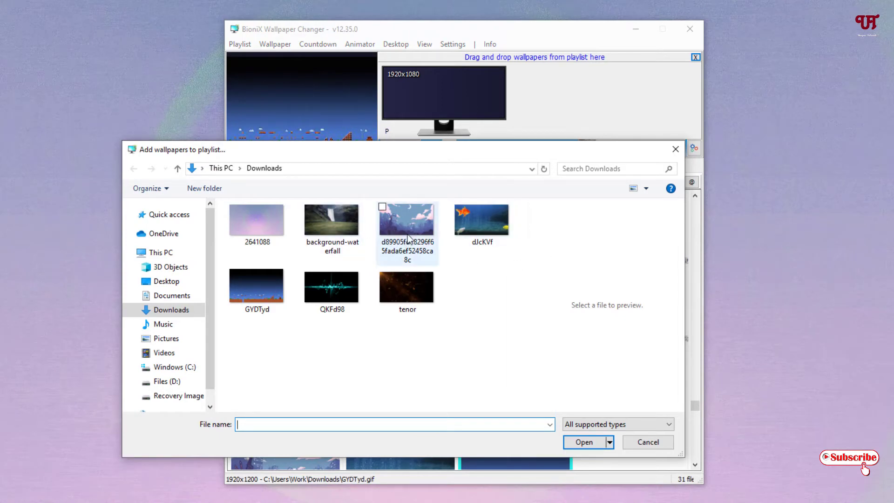
- Add the anime-city and QKFd98 GIFs with the others, bringing the playlist to 34 files
click(407, 220)
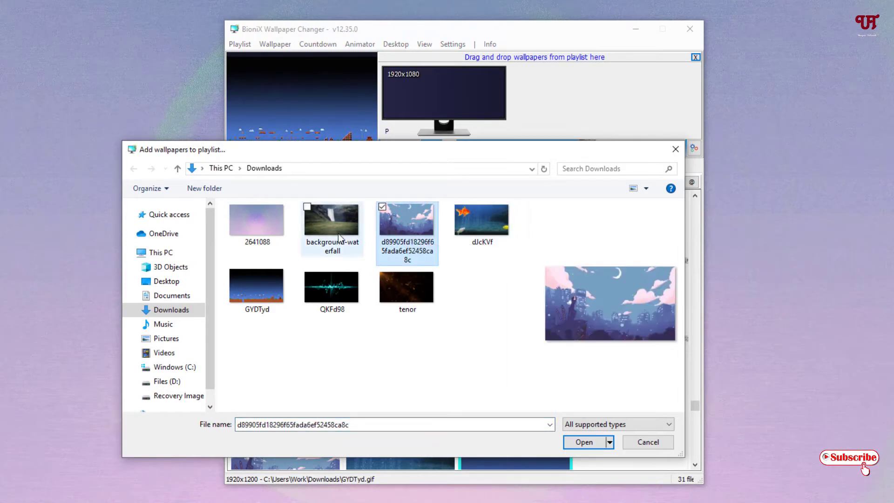
mouse_move(344, 234)
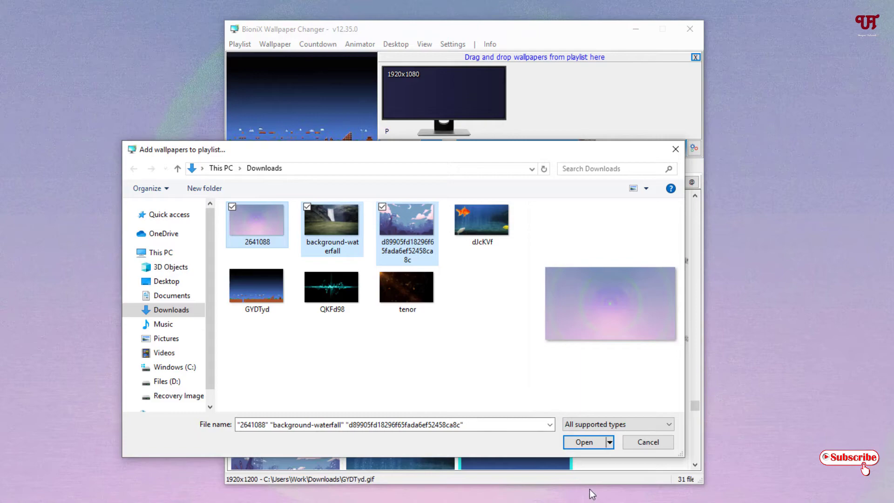
click(332, 285)
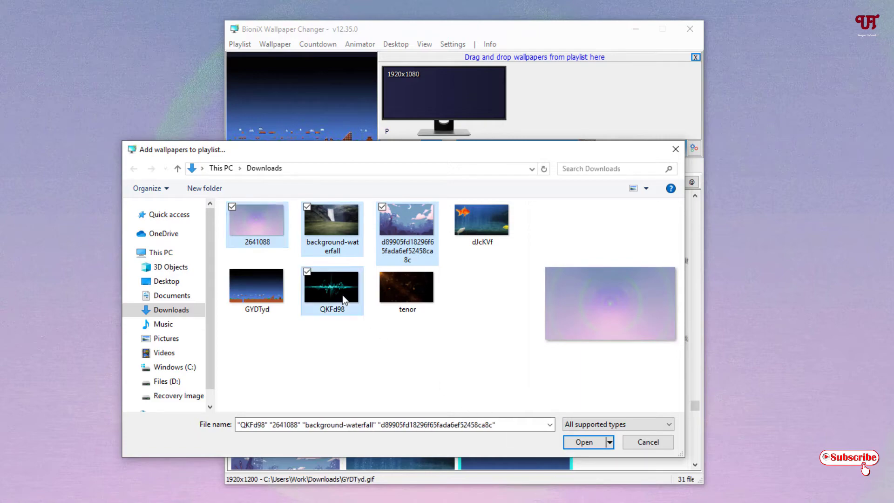
click(583, 441)
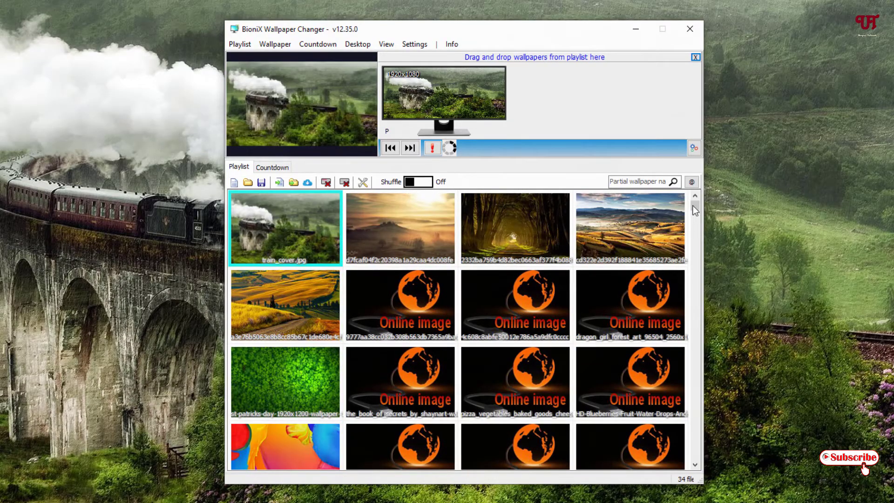
- Select the 2641088 pastel swirl GIF in the playlist and start it as the animated wallpaper
scroll(down, 3)
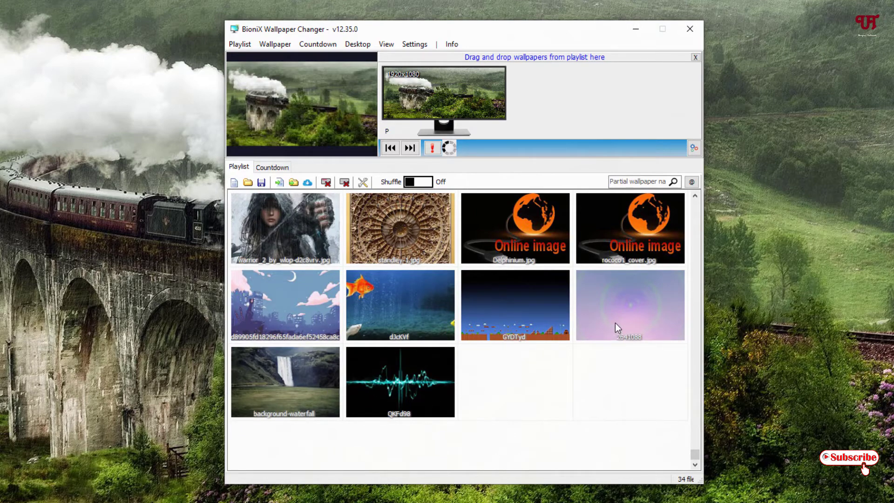
click(630, 304)
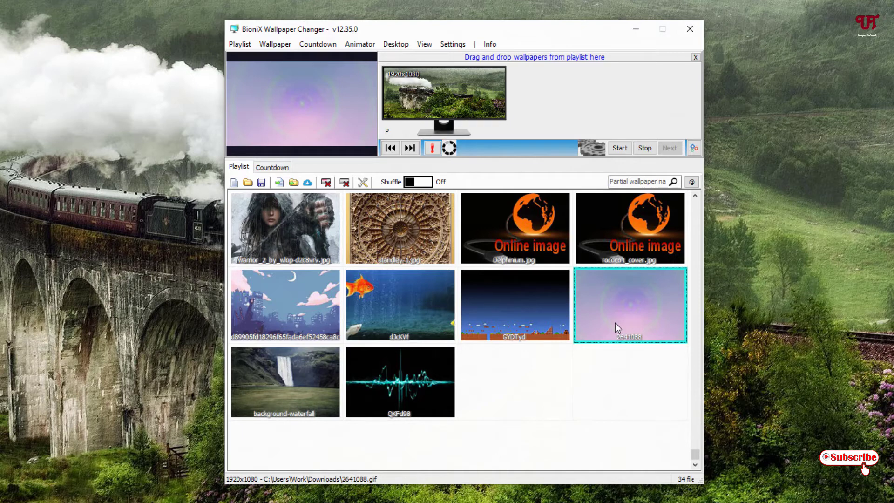
click(619, 148)
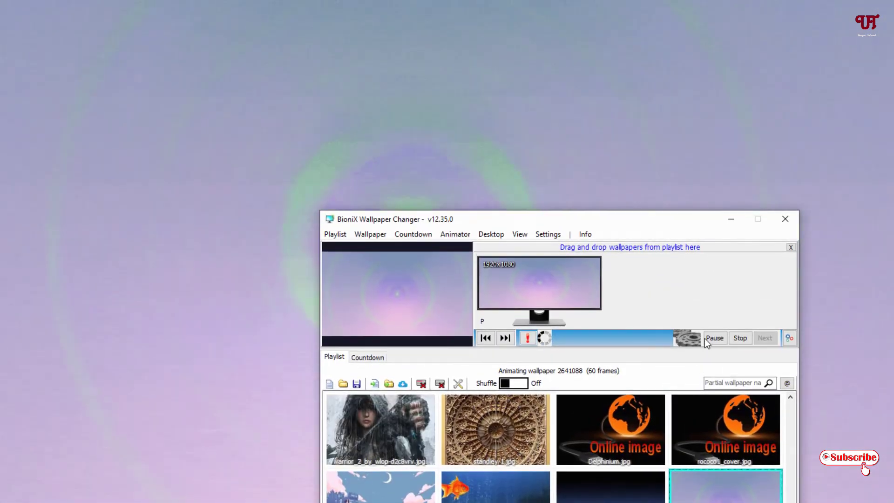
click(715, 338)
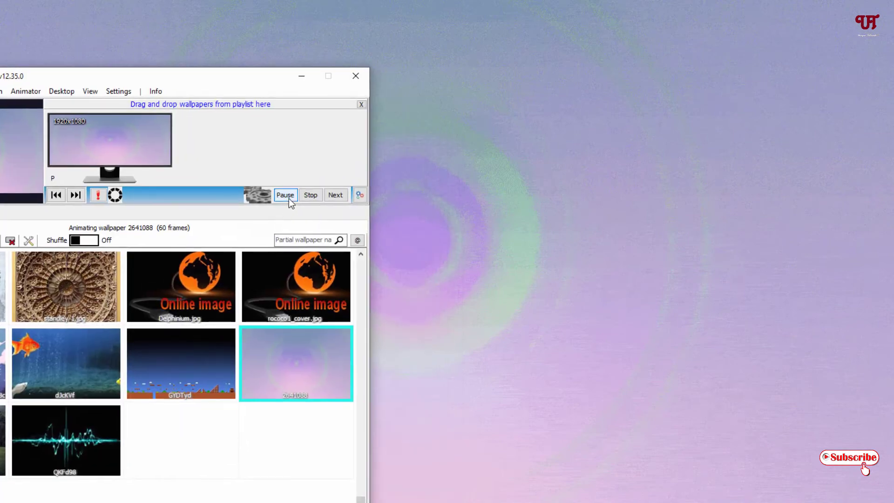
click(355, 76)
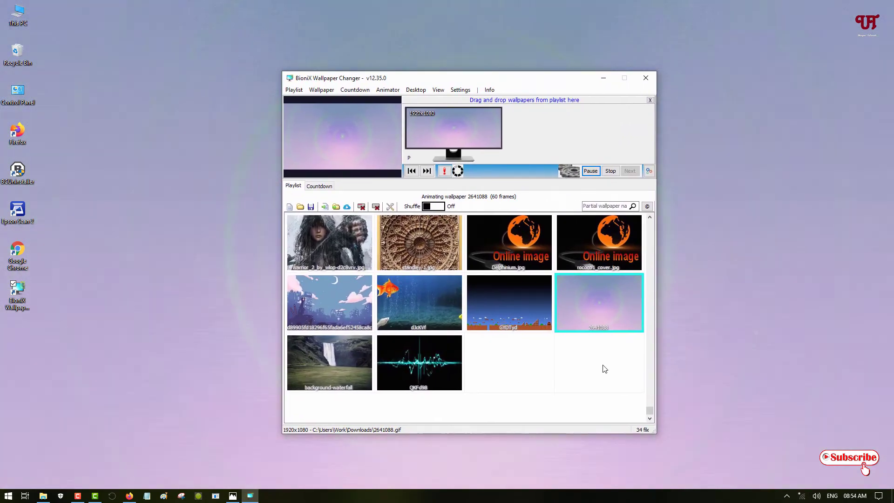
- Apply QKFd98, then the background-waterfall GIF as the animated wallpaper, and move BioniX out of view
click(419, 362)
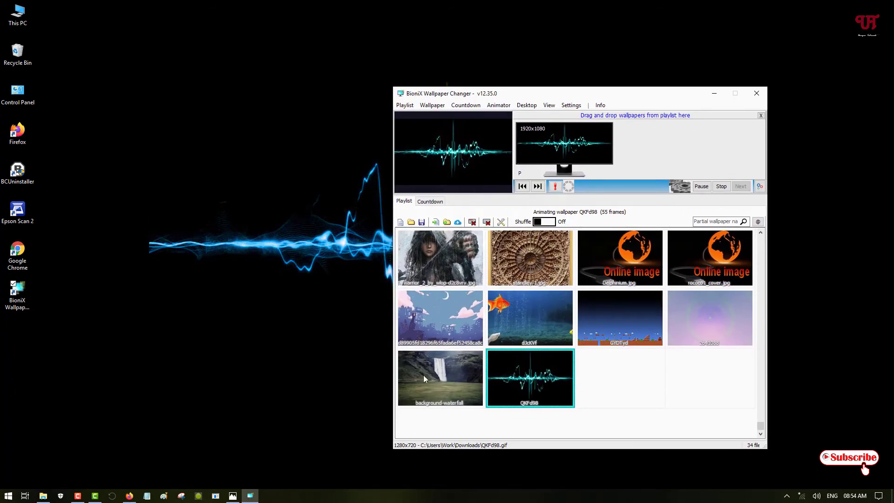
double_click(440, 377)
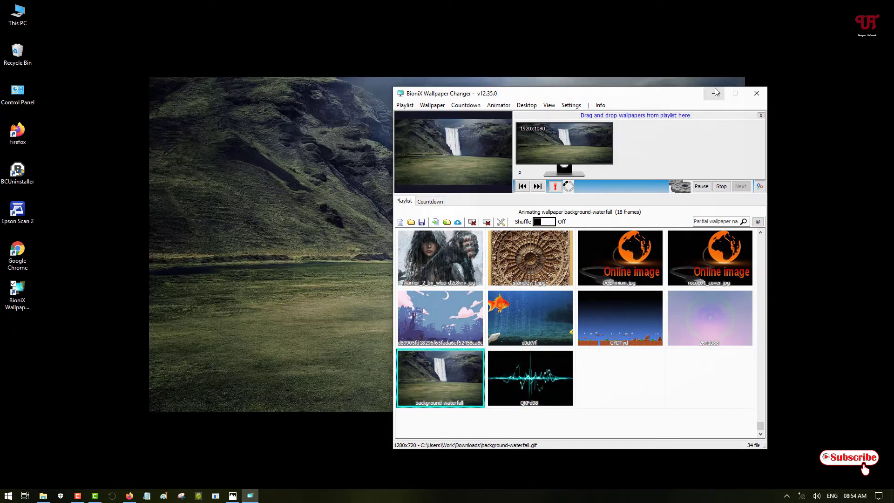
drag(570, 93, 571, 412)
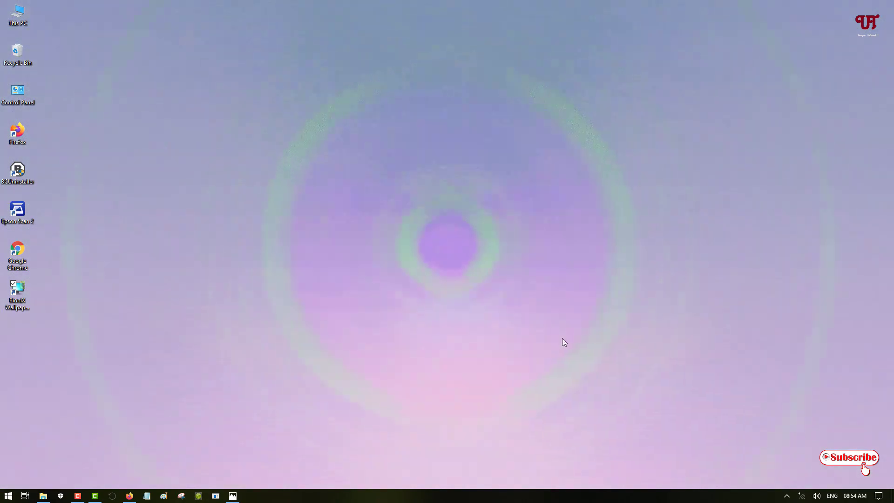
mouse_move(541, 329)
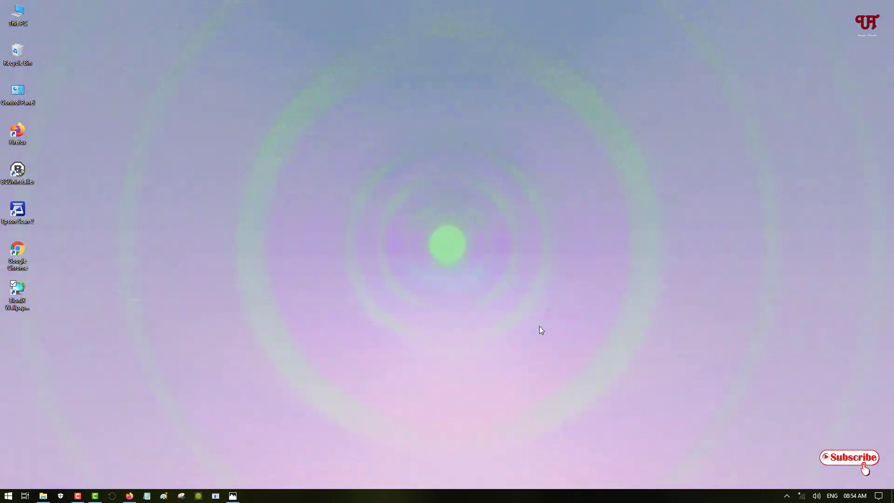